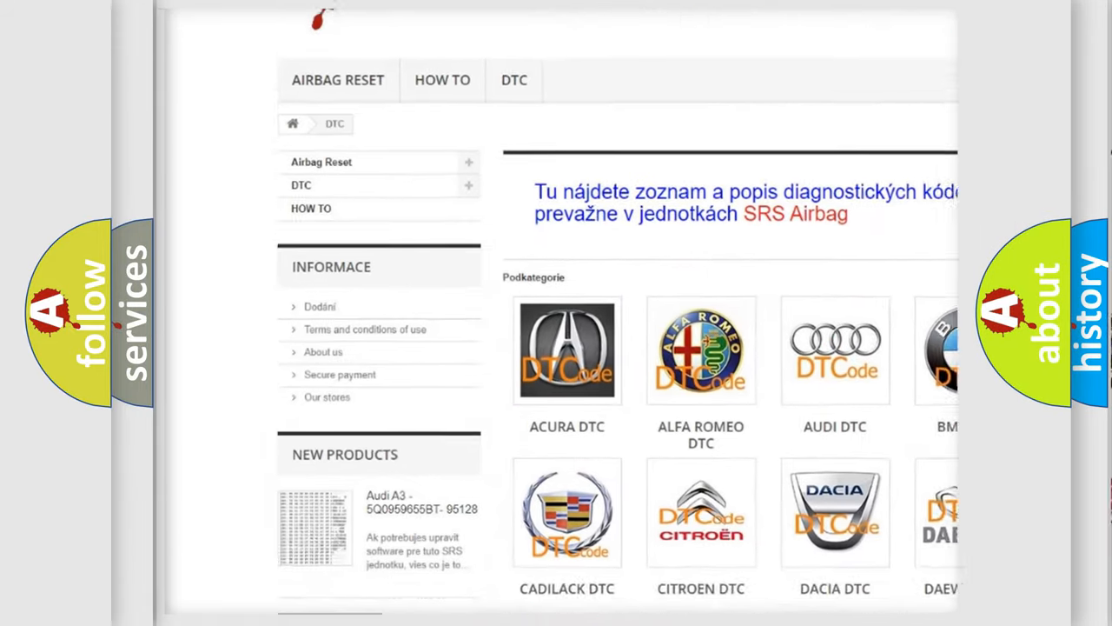
scroll(down, 3)
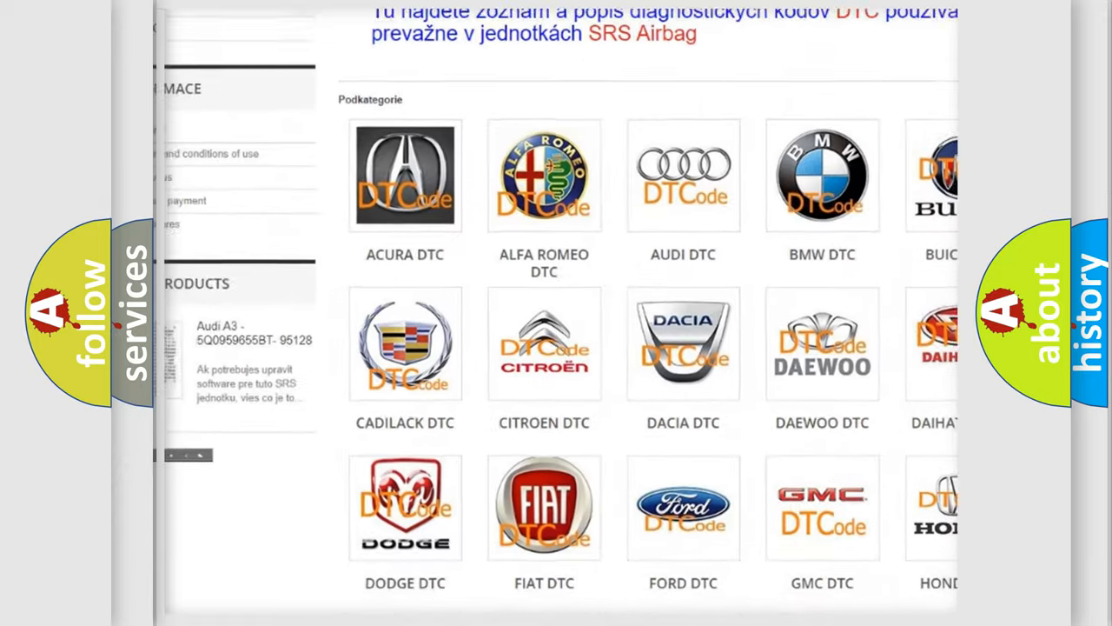